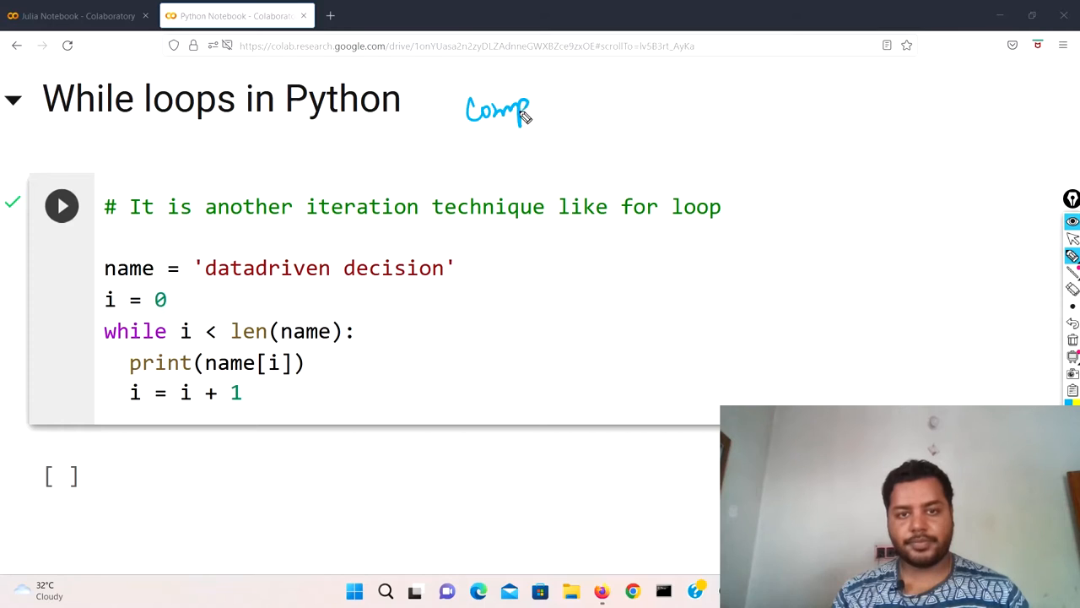
Draw pen marks over the upper lines of the while-loop code.
left_click_drag(530, 108, 576, 105)
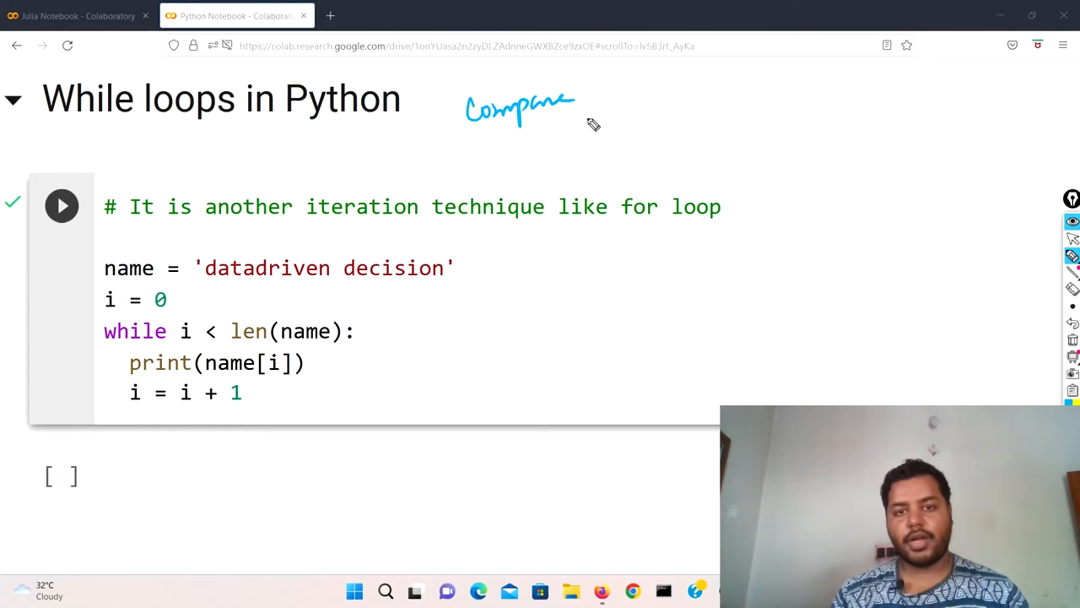
left_click_drag(586, 123, 650, 122)
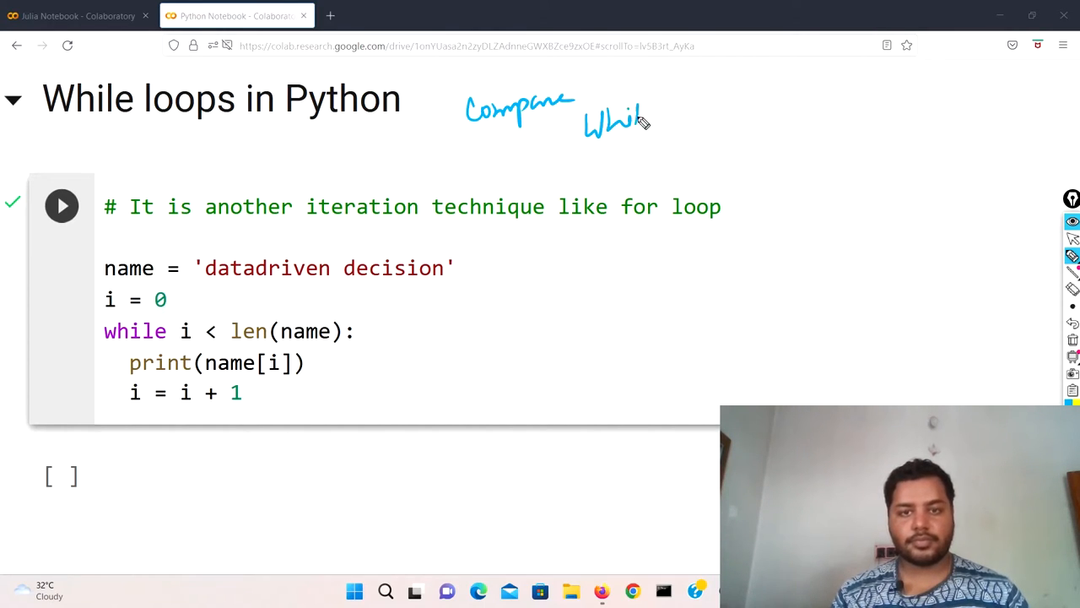
left_click_drag(659, 110, 730, 105)
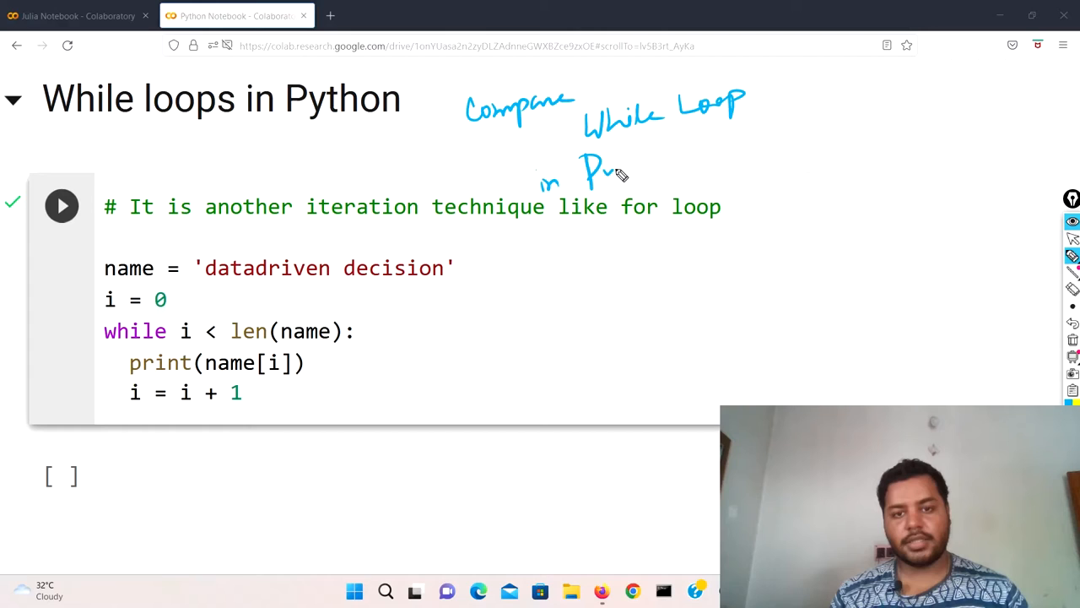
left_click_drag(600, 165, 667, 160)
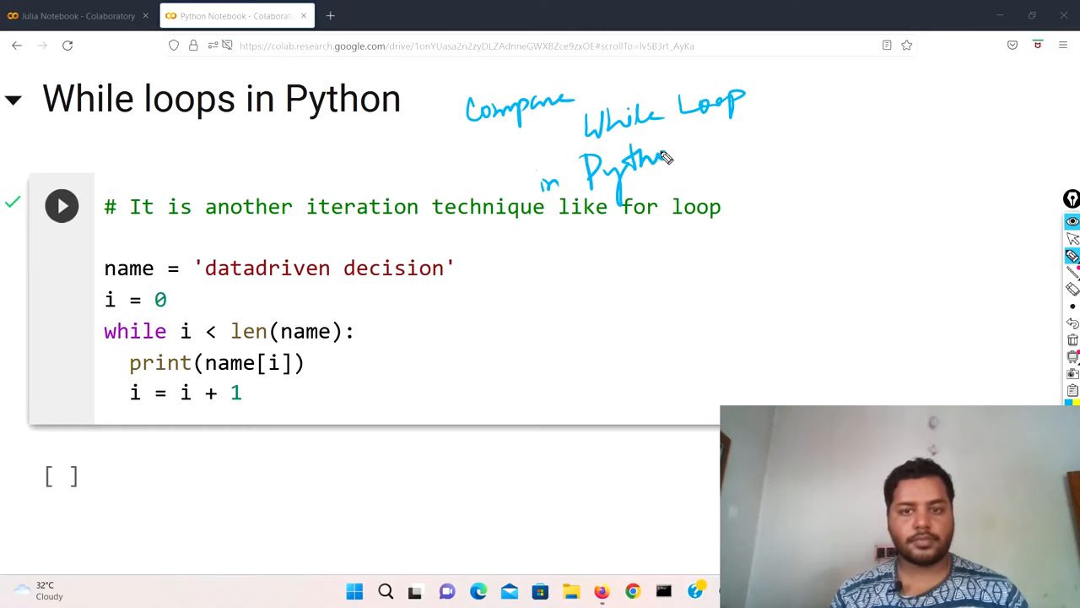
left_click_drag(670, 160, 701, 135)
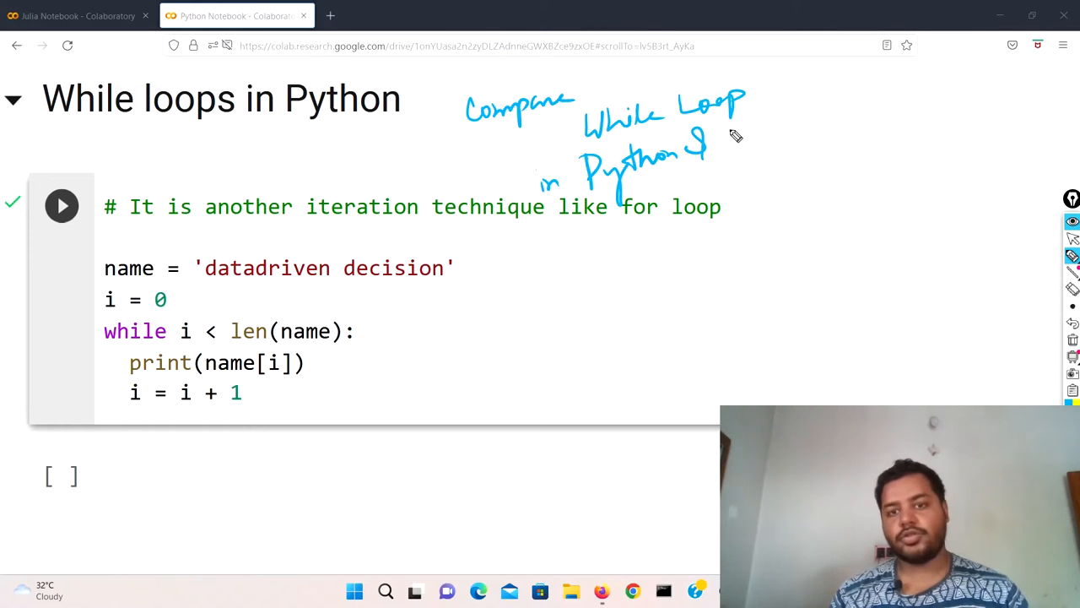
left_click_drag(713, 148, 776, 127)
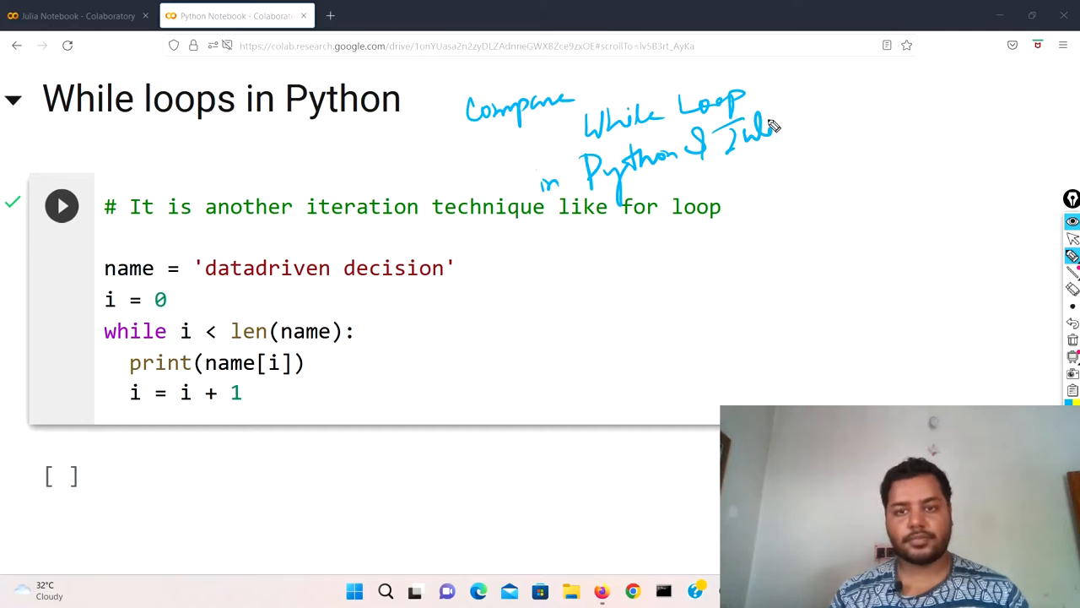
left_click_drag(768, 127, 797, 126)
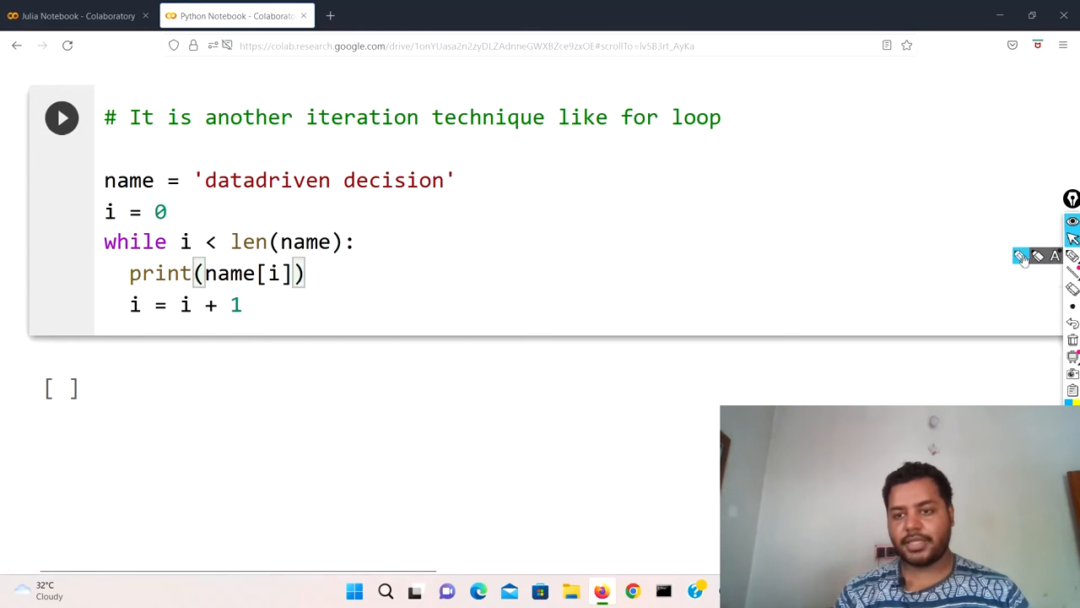
mouse_move(447, 249)
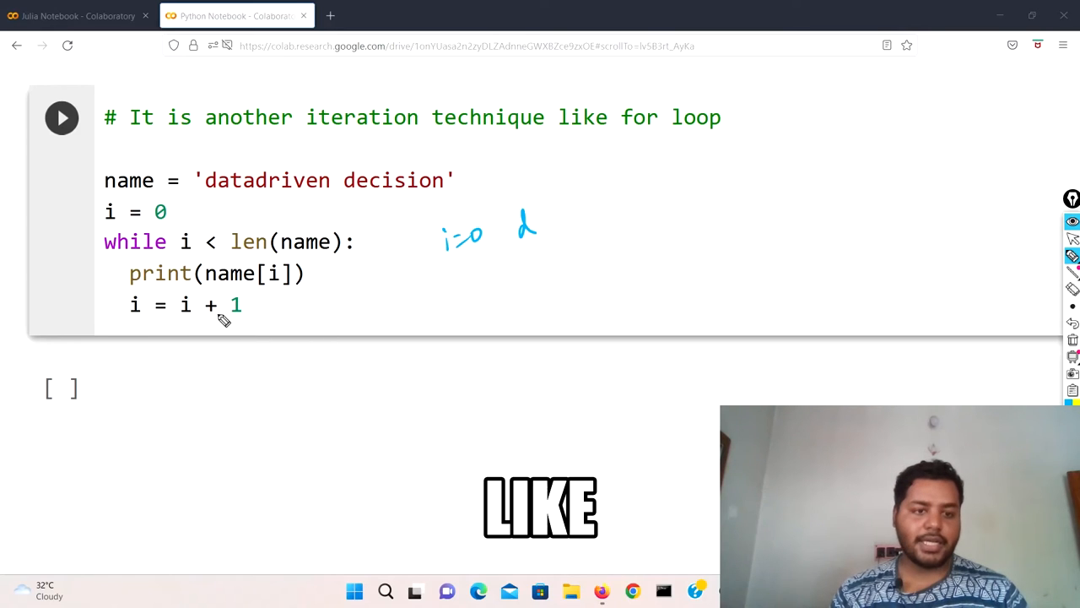
mouse_move(189, 327)
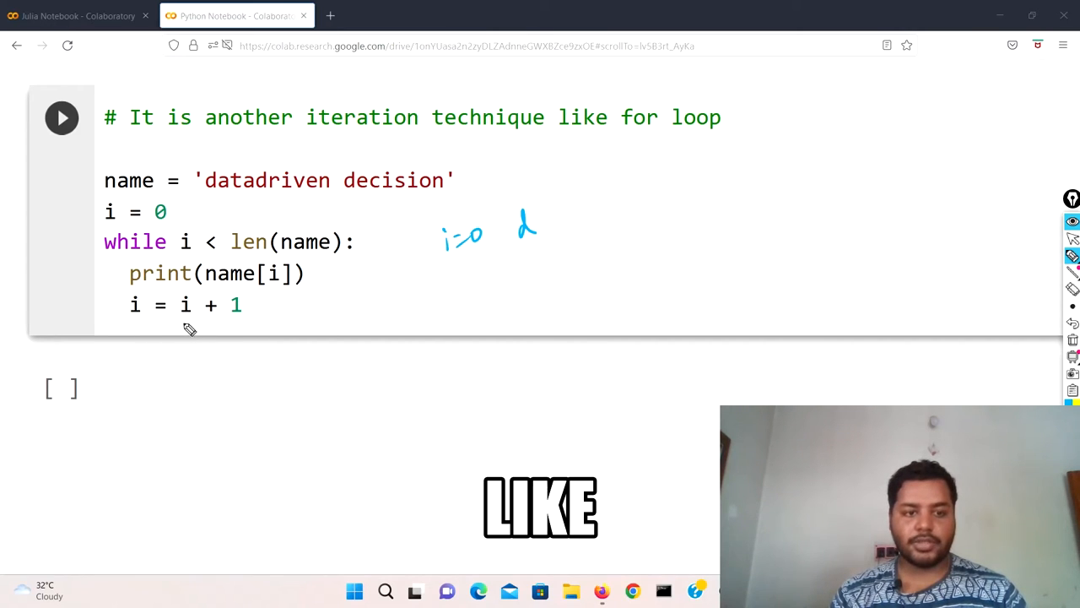
Add further handwritten pen marks across the loop code.
left_click_drag(184, 327, 239, 317)
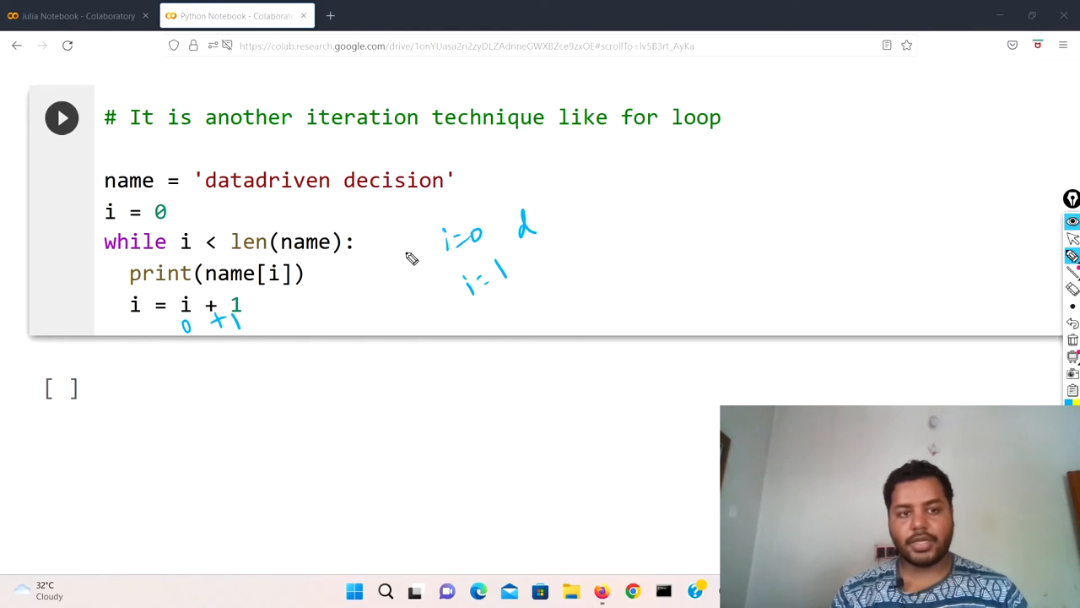
left_click_drag(528, 249, 540, 262)
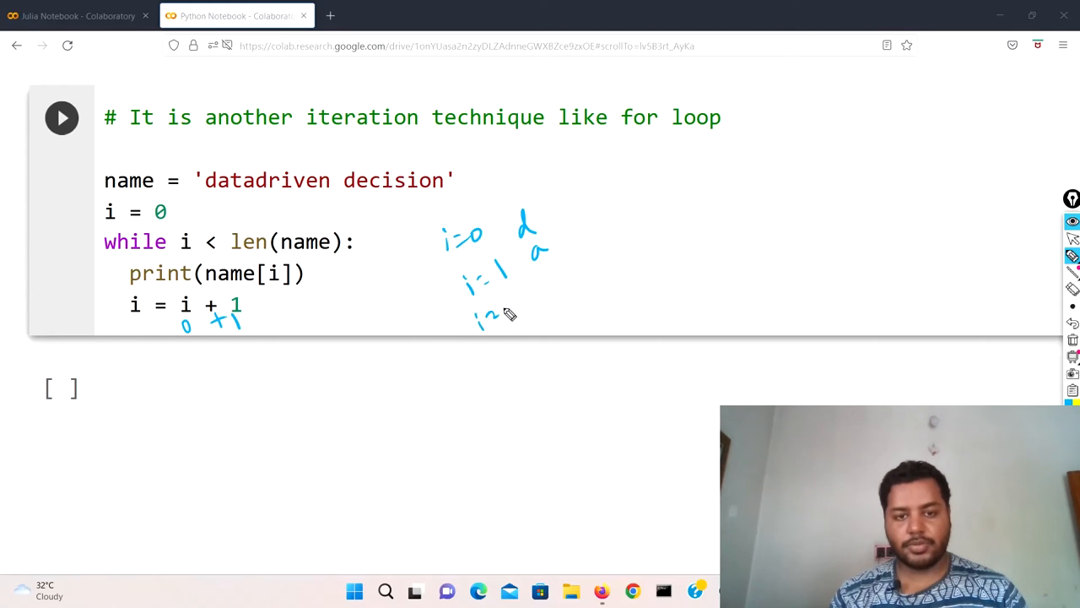
left_click_drag(485, 316, 515, 308)
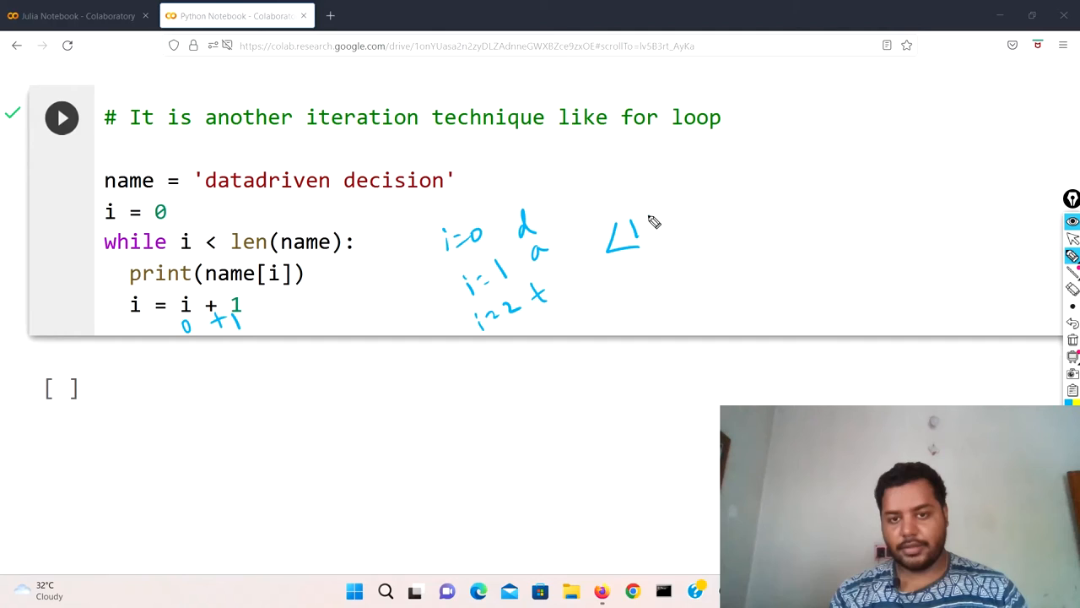
left_click_drag(642, 241, 658, 219)
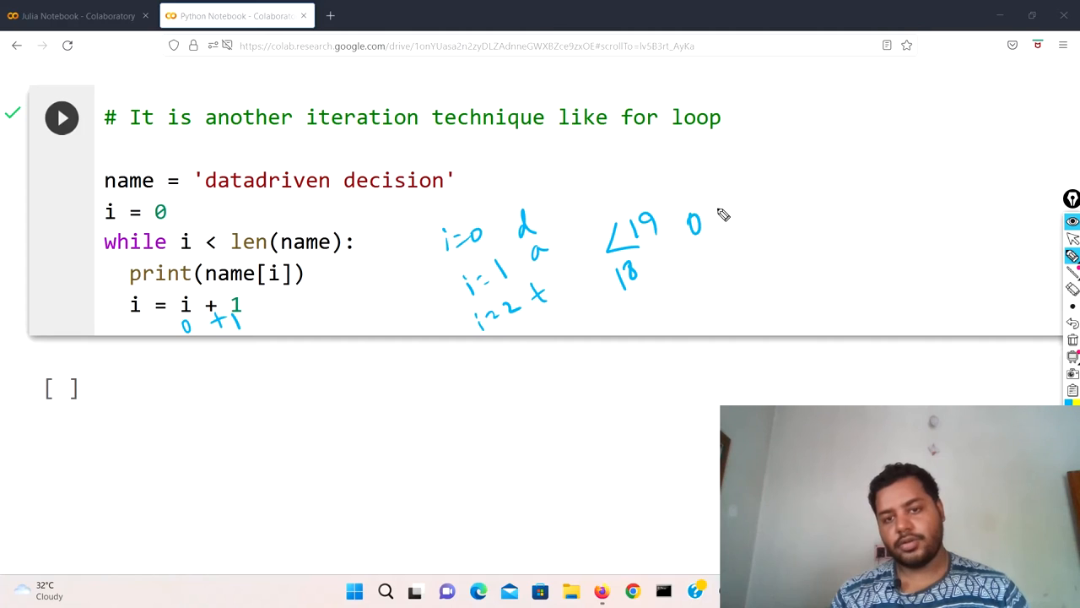
left_click_drag(700, 215, 756, 207)
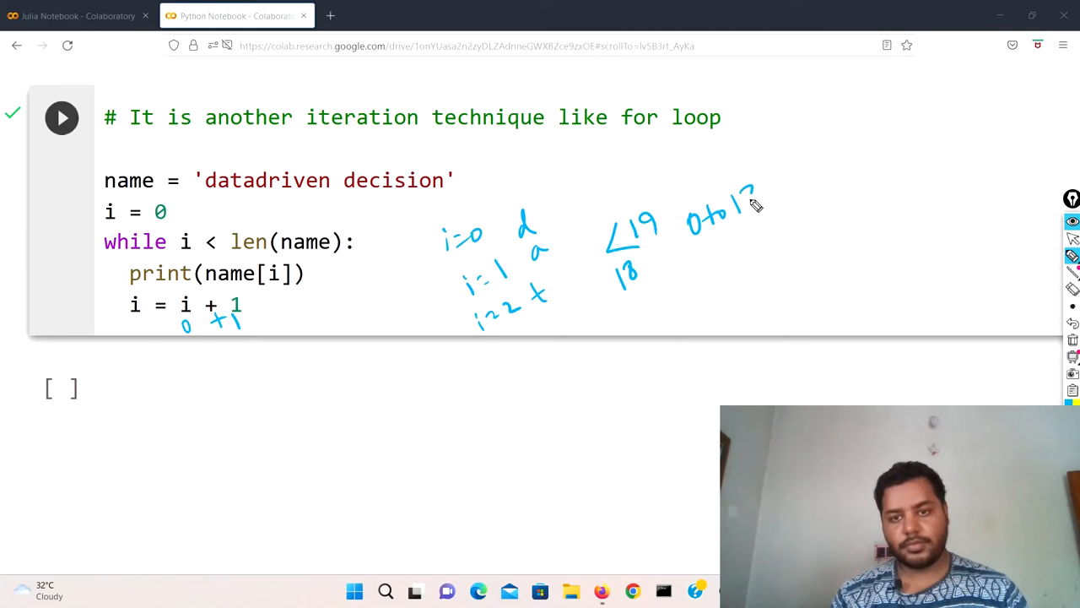
left_click_drag(743, 202, 751, 207)
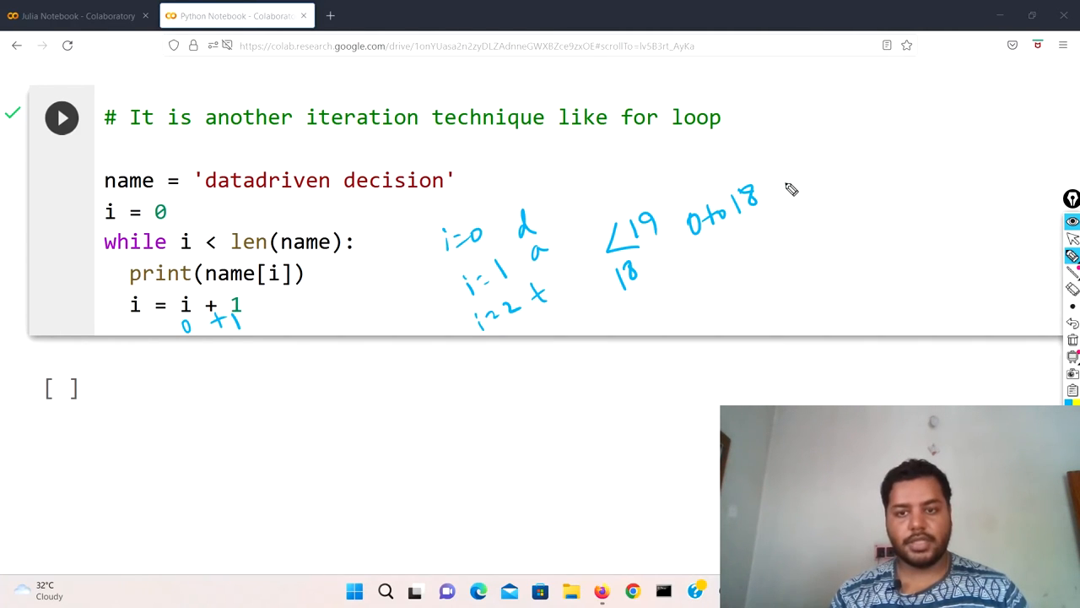
left_click_drag(777, 182, 844, 160)
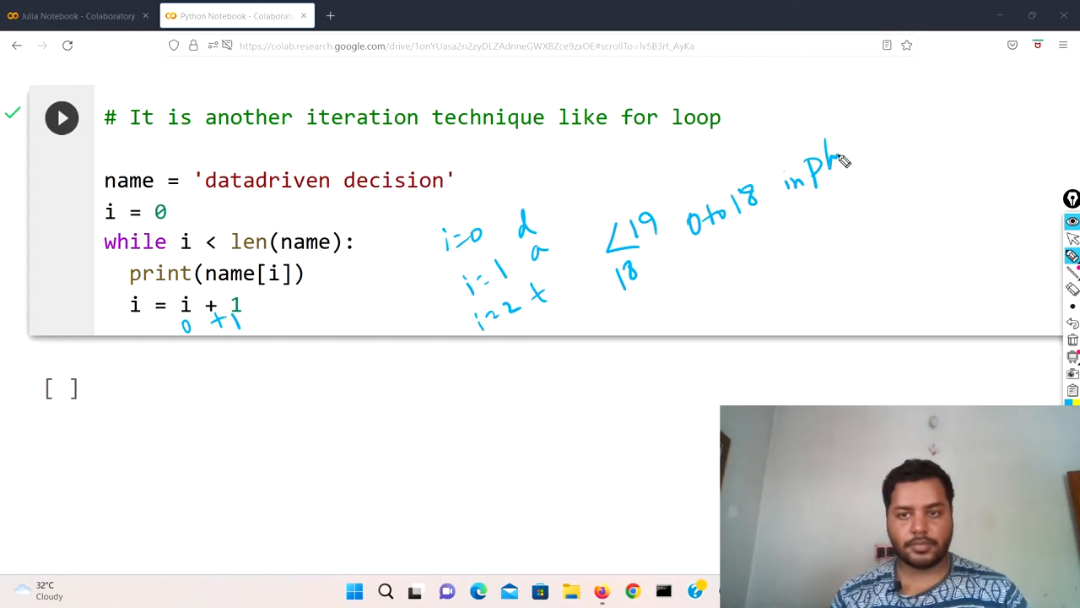
left_click_drag(831, 168, 886, 147)
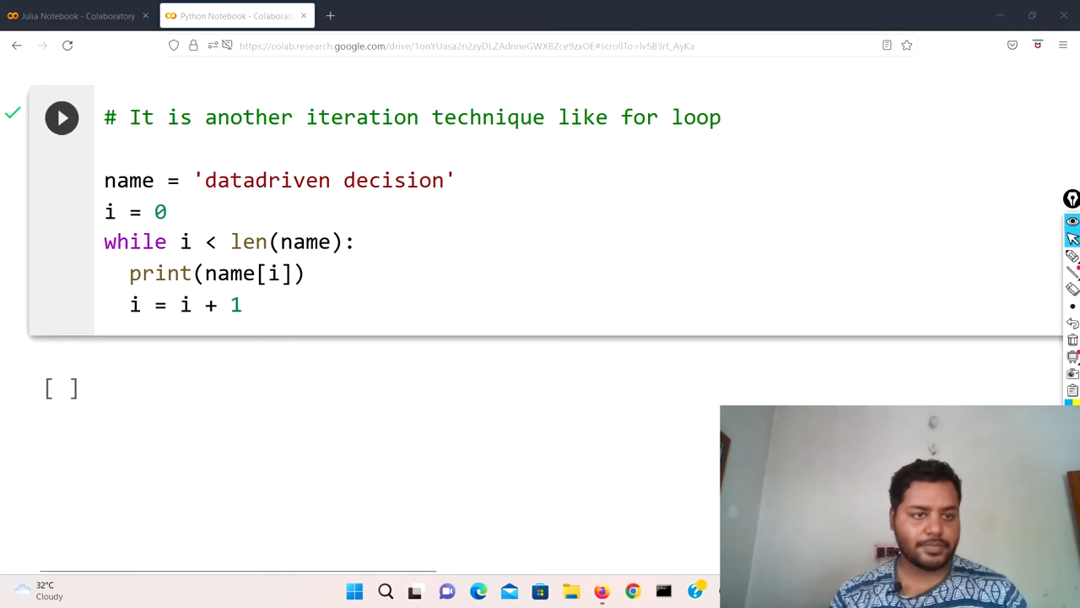
Run the Python while-loop cell and scroll through its one-character-per-line output.
left_click(61, 118)
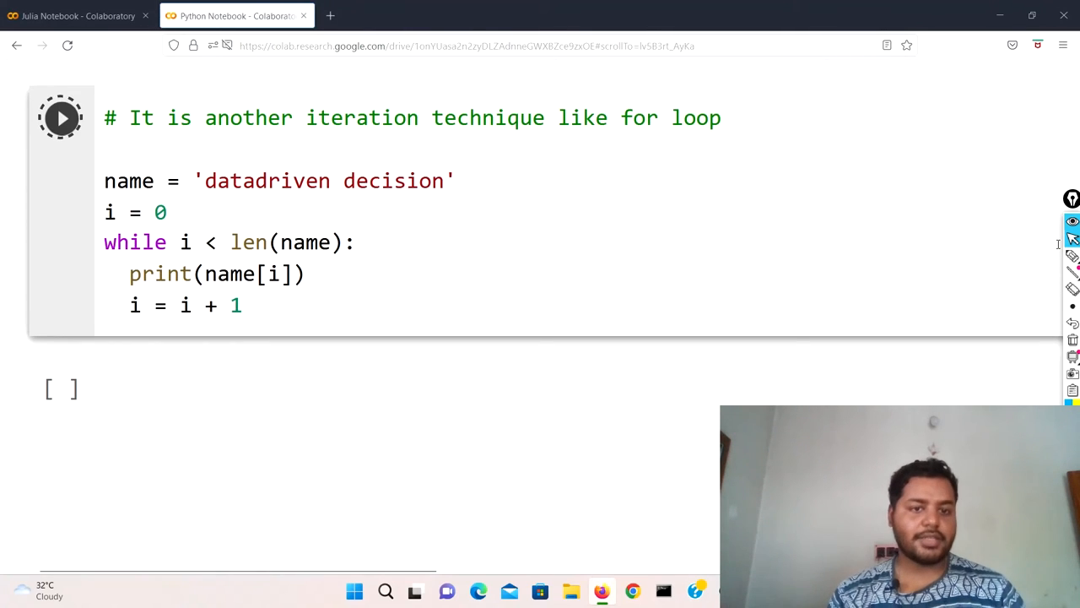
left_click(60, 118)
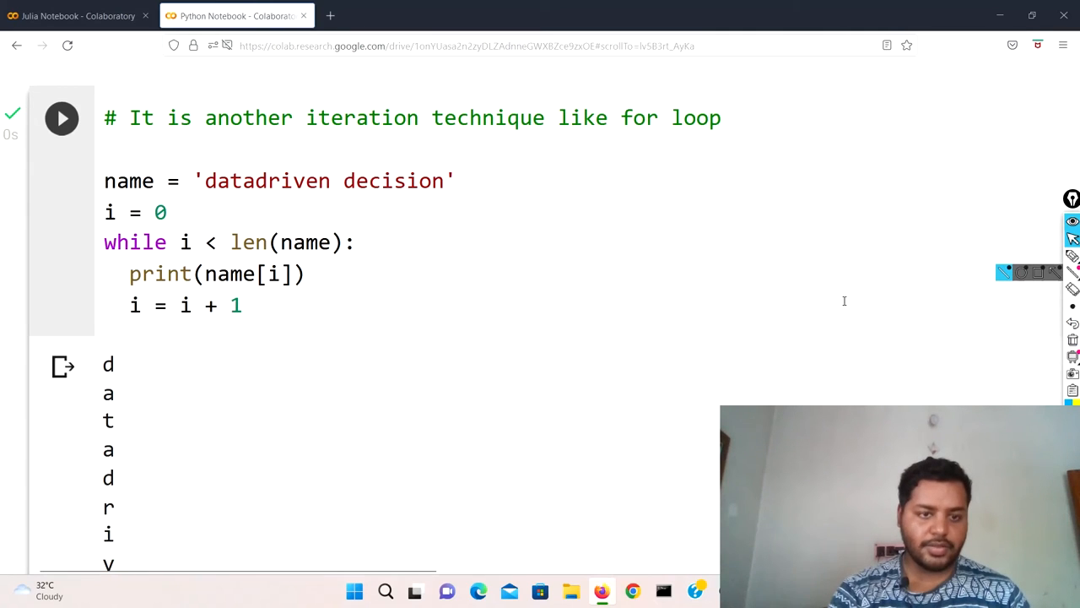
scroll("down", 3)
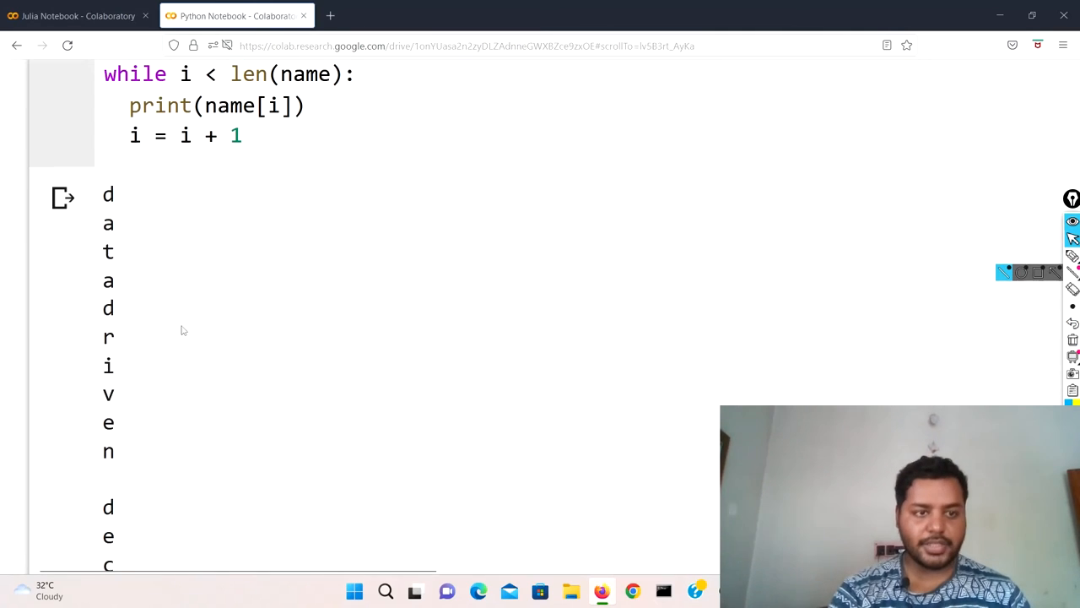
scroll("down", 3)
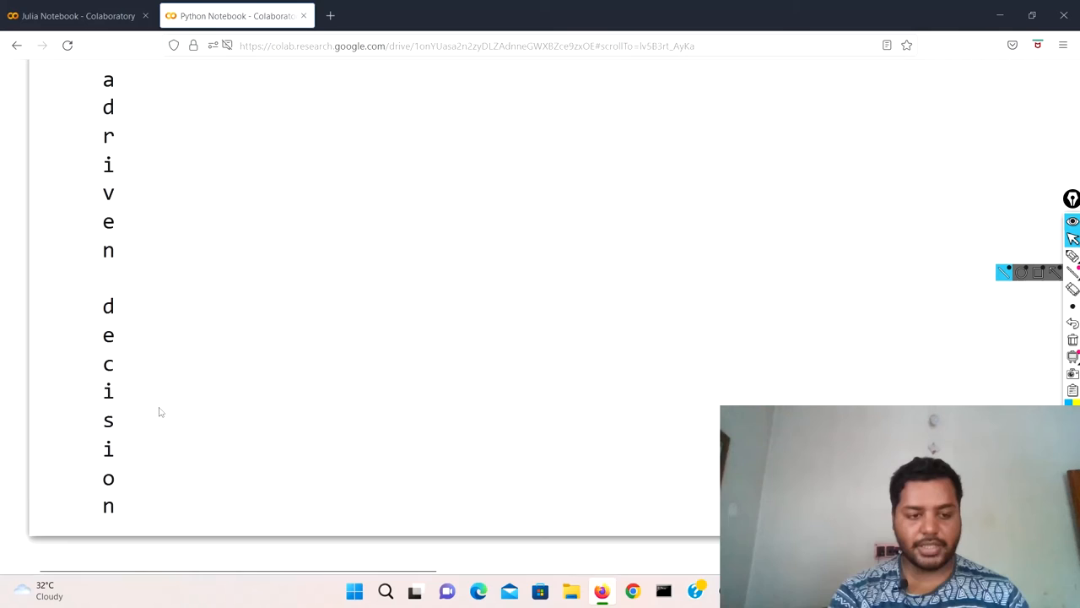
scroll("up", 3)
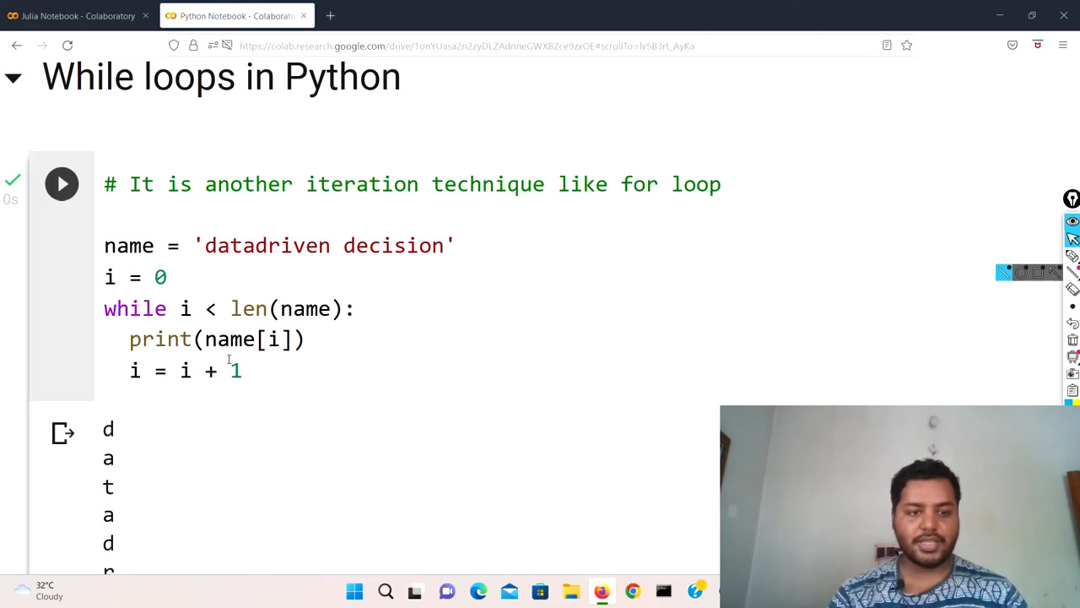
scroll("down", 3)
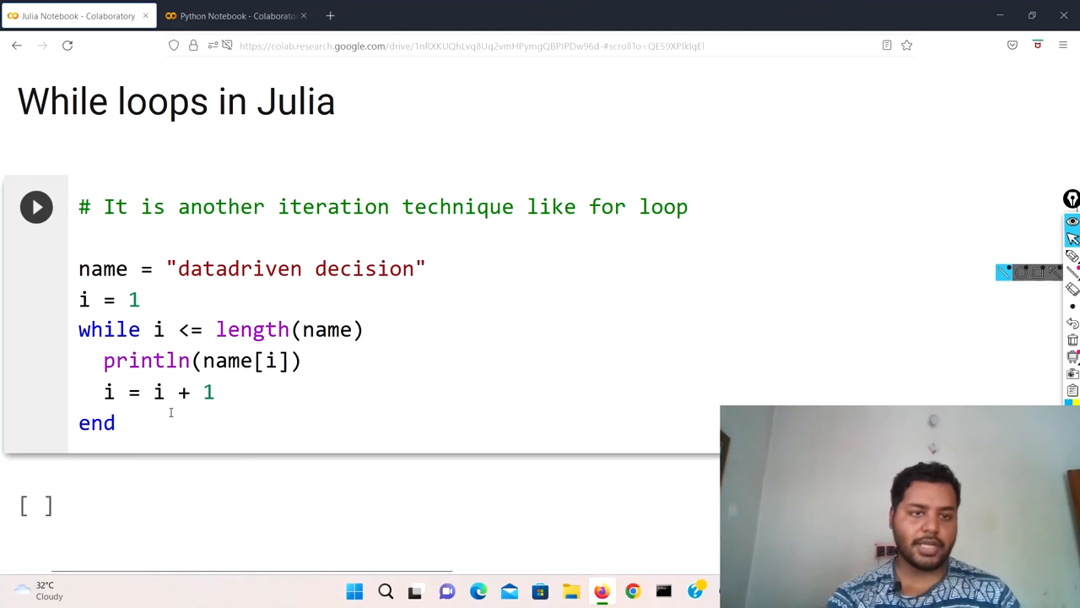
left_click(236, 15)
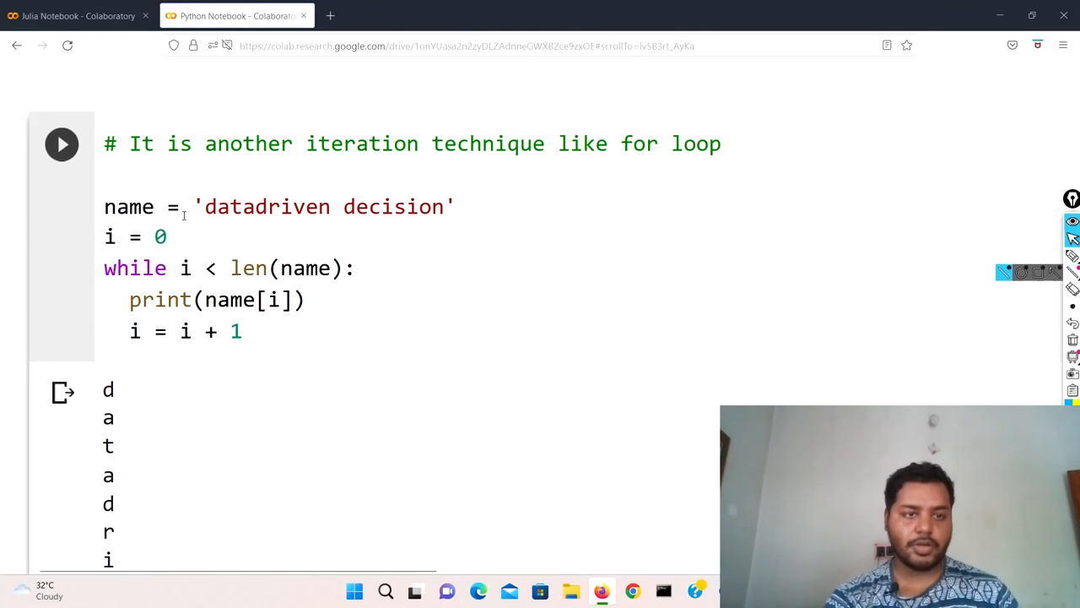
left_click(76, 15)
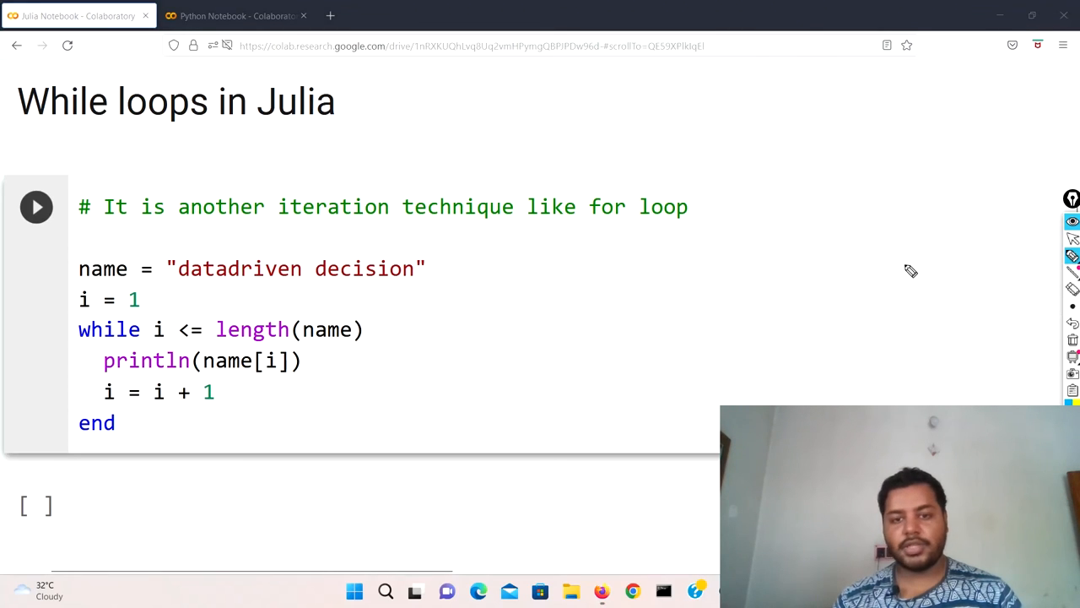
mouse_move(204, 283)
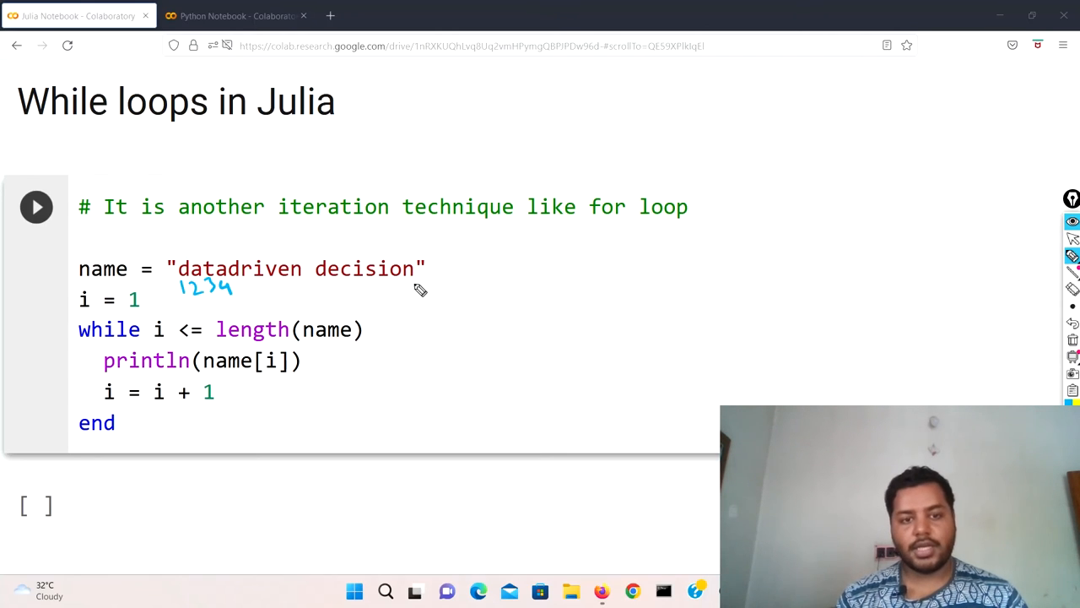
Handwrite index numbers from 1 under 'datadriven decision' in the Julia cell.
left_click_drag(403, 291, 416, 283)
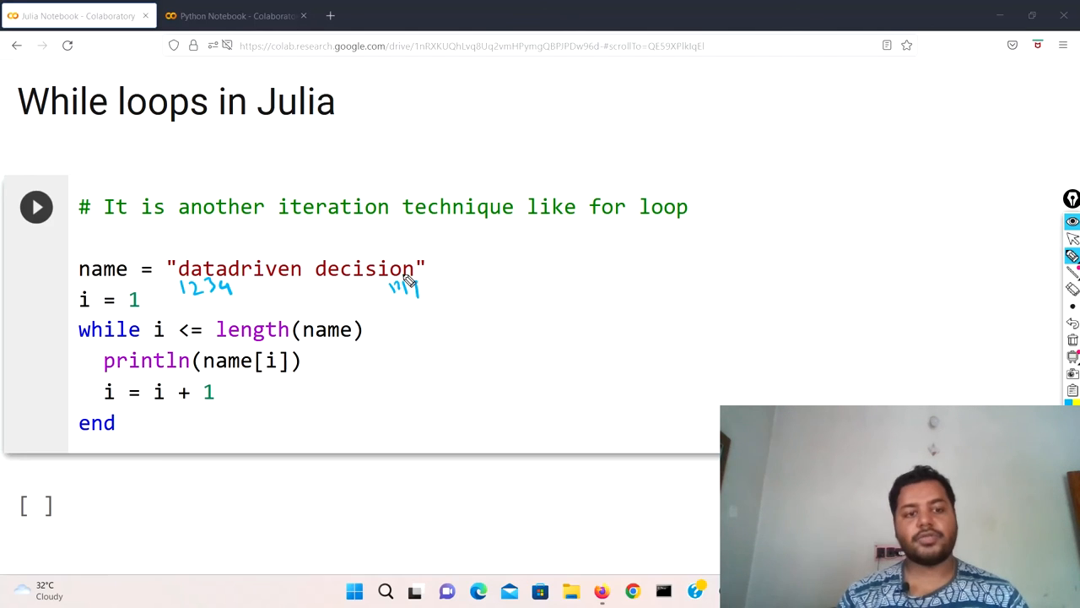
mouse_move(126, 320)
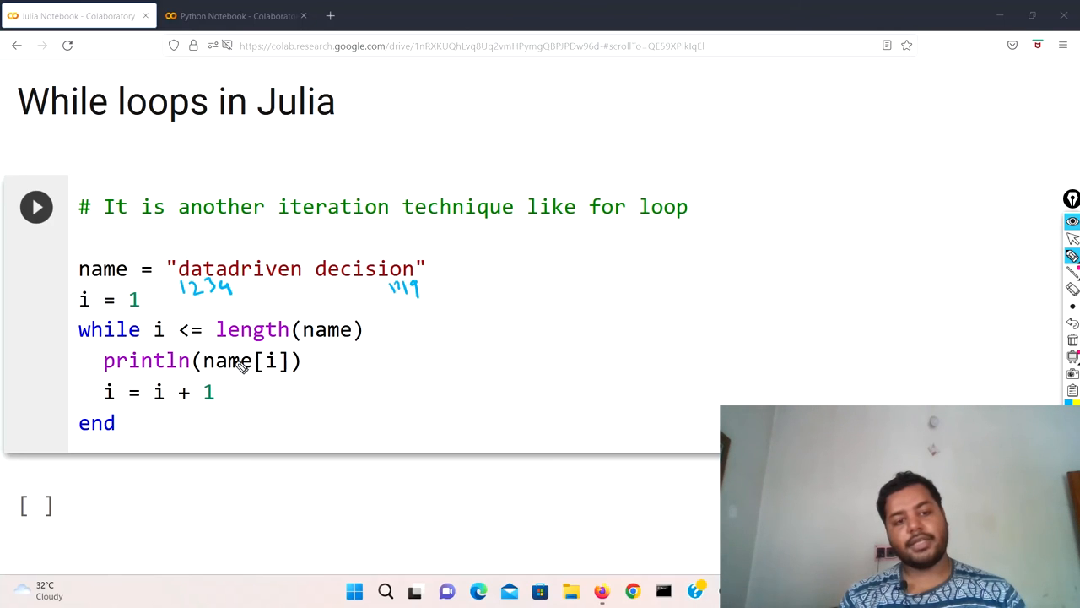
mouse_move(190, 281)
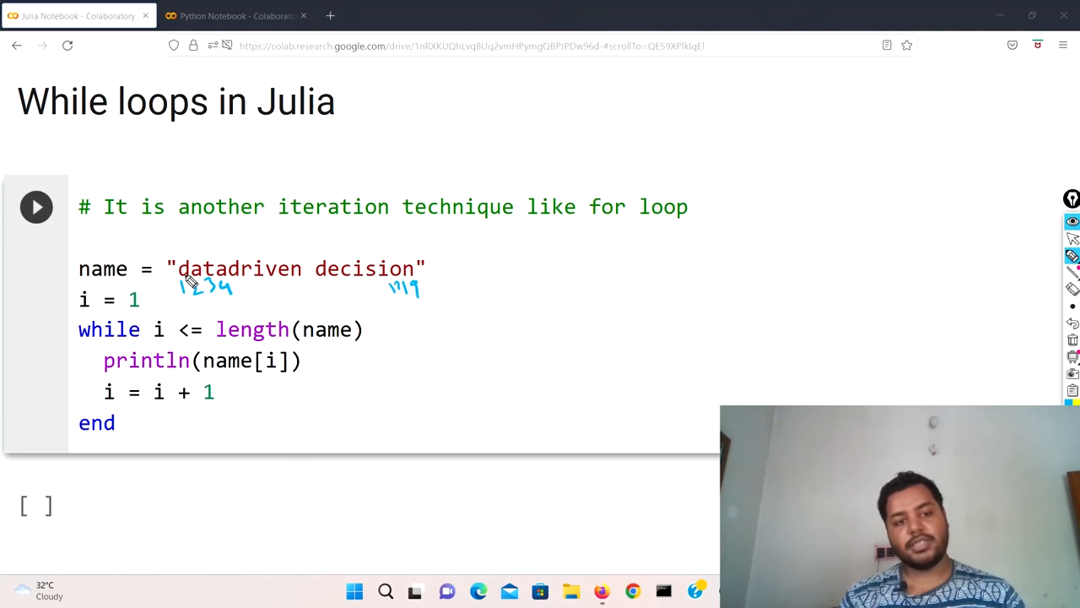
mouse_move(279, 308)
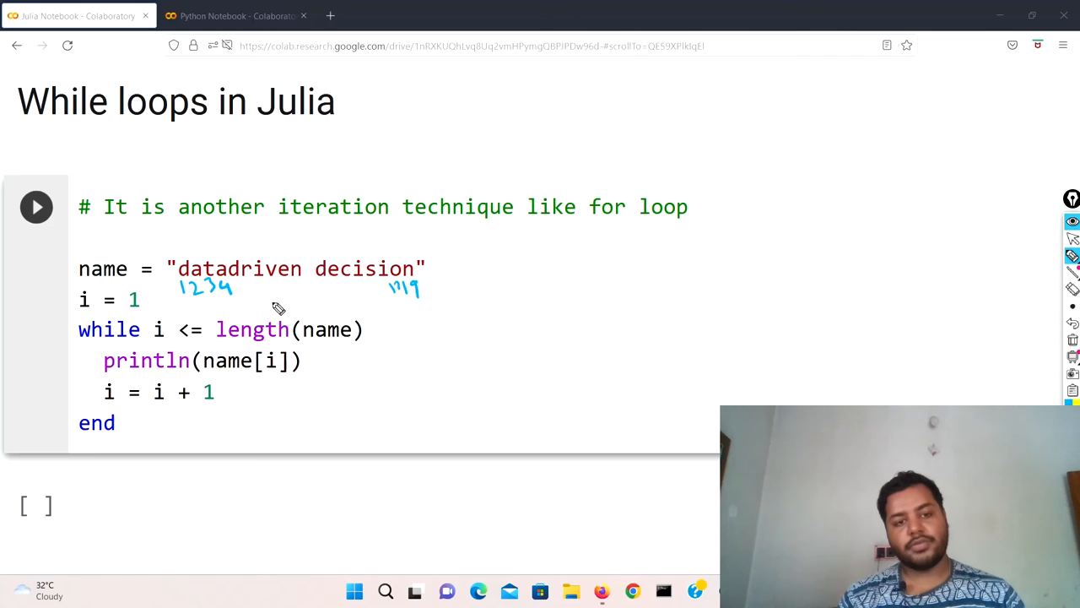
mouse_move(418, 302)
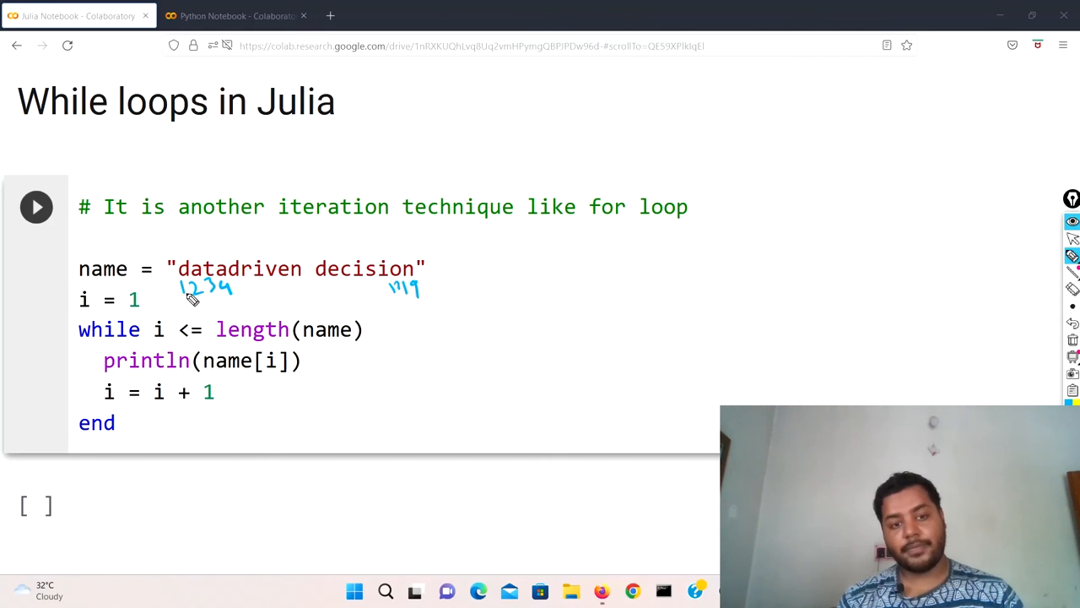
mouse_move(342, 301)
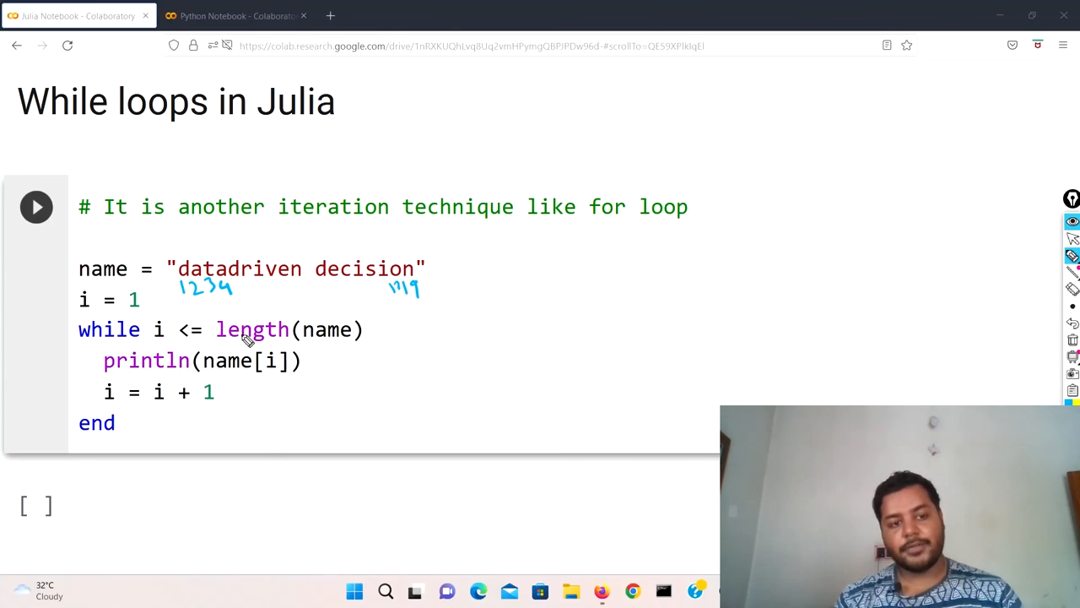
mouse_move(195, 353)
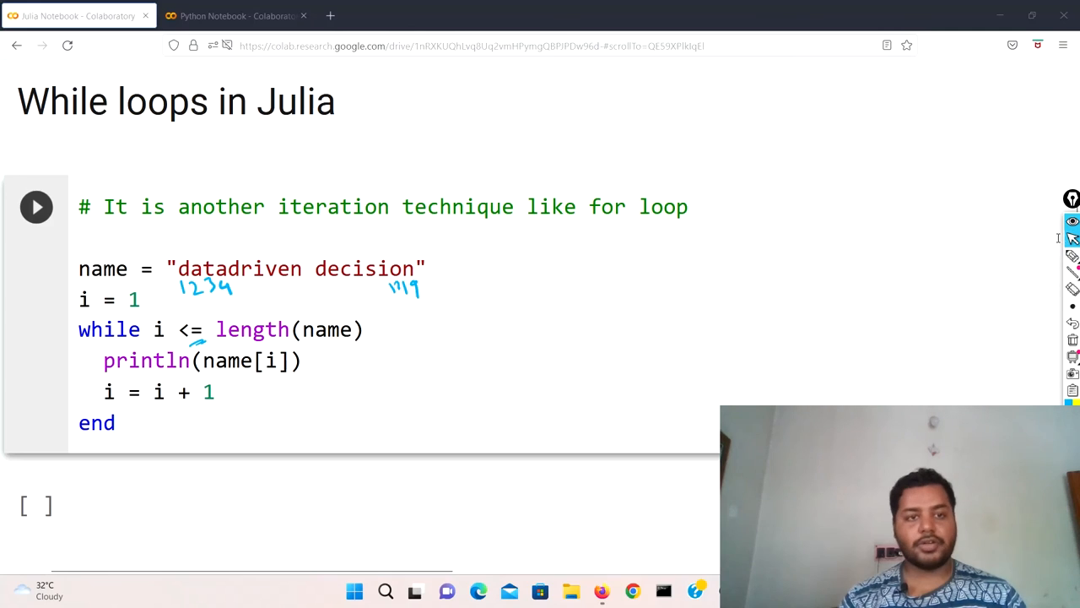
Compare notebooks by switching to Python, back to the Julia condition line, then Python again.
left_click(236, 15)
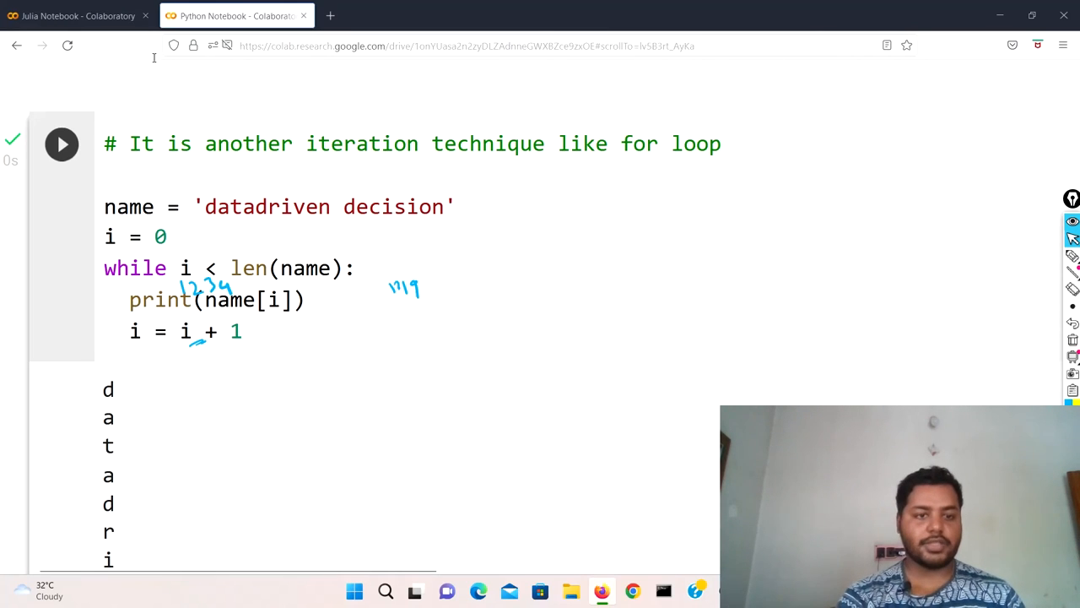
mouse_move(79, 15)
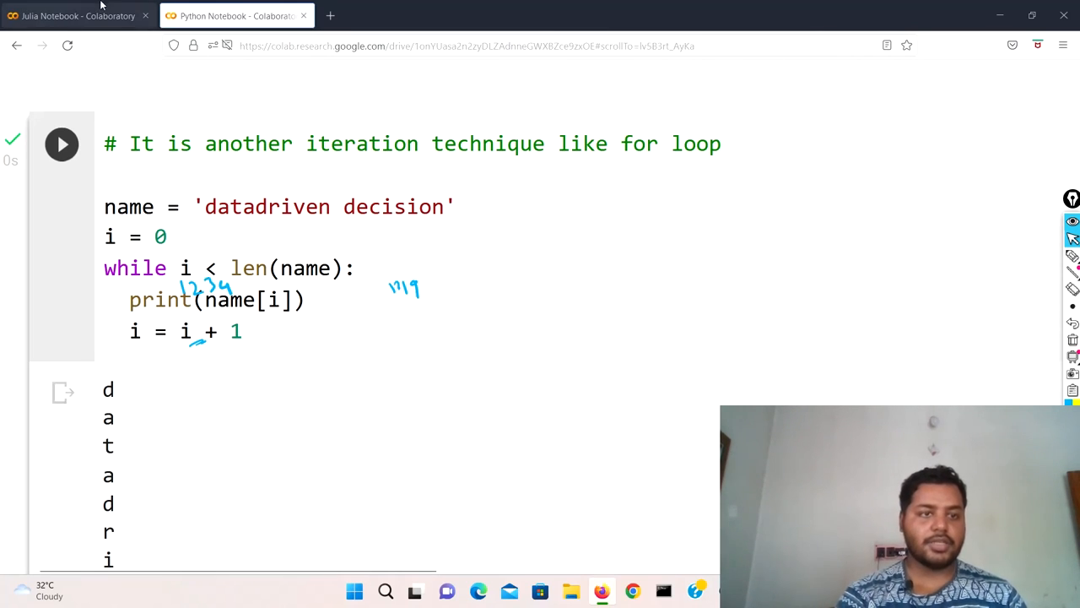
left_click(76, 15)
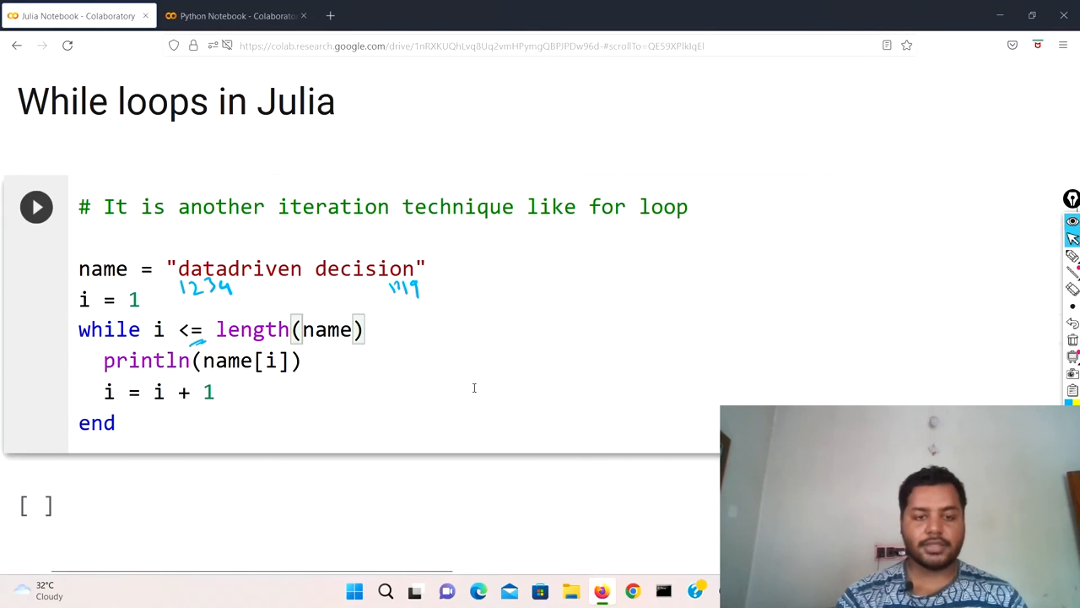
left_click(364, 329)
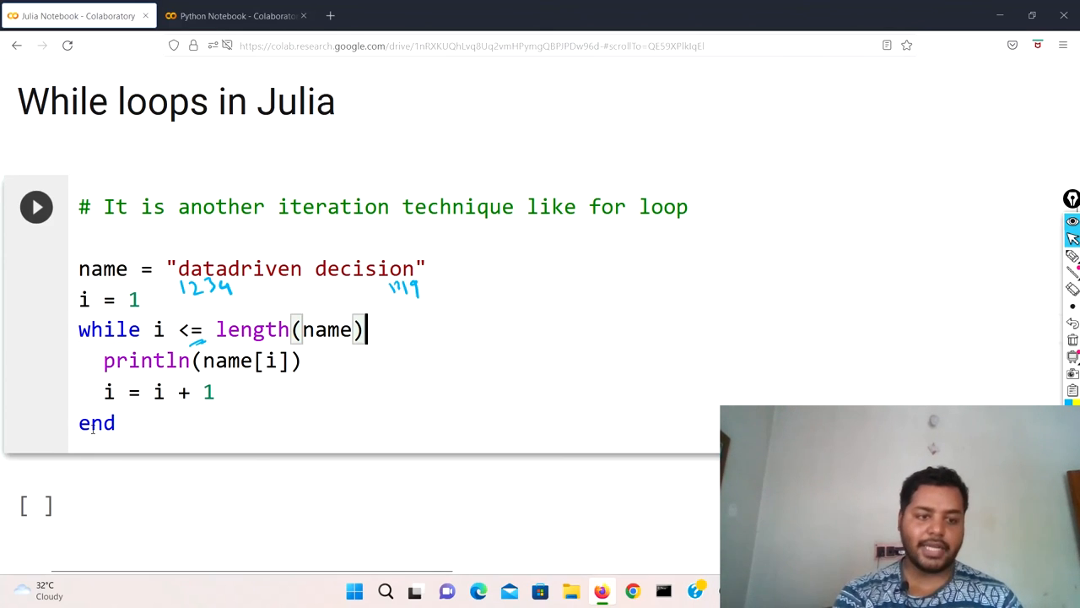
mouse_move(97, 468)
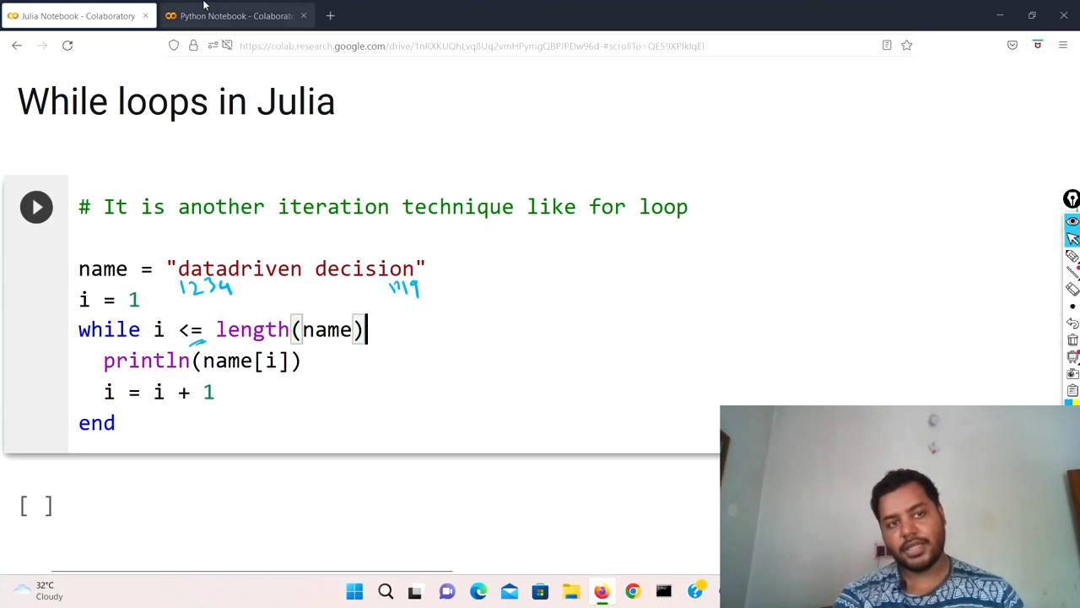
left_click(236, 15)
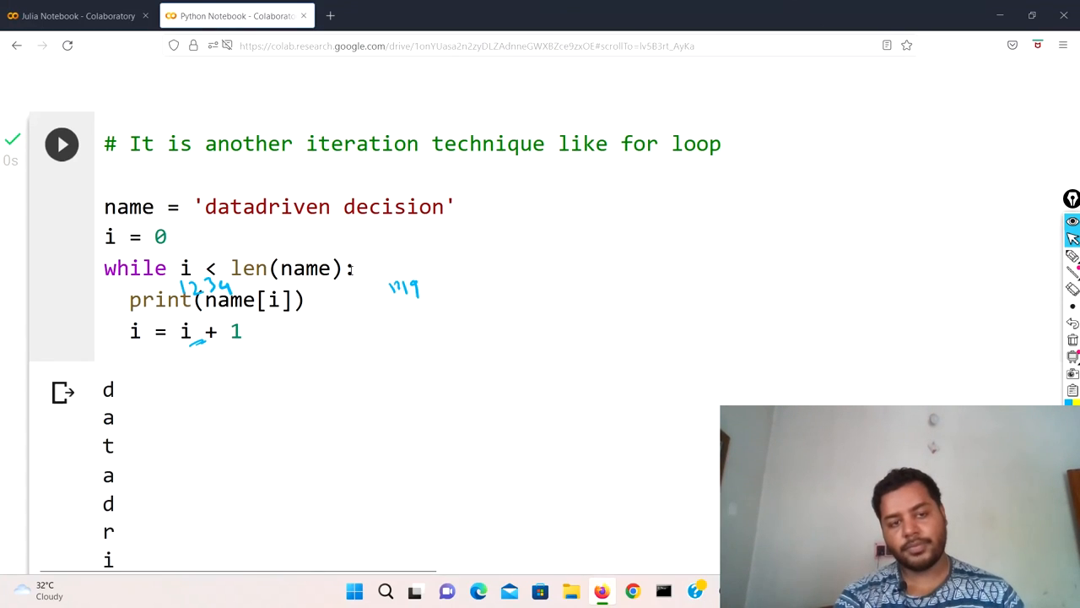
Run the Julia notebook's while-loop cell and scroll through its per-character output.
left_click(76, 15)
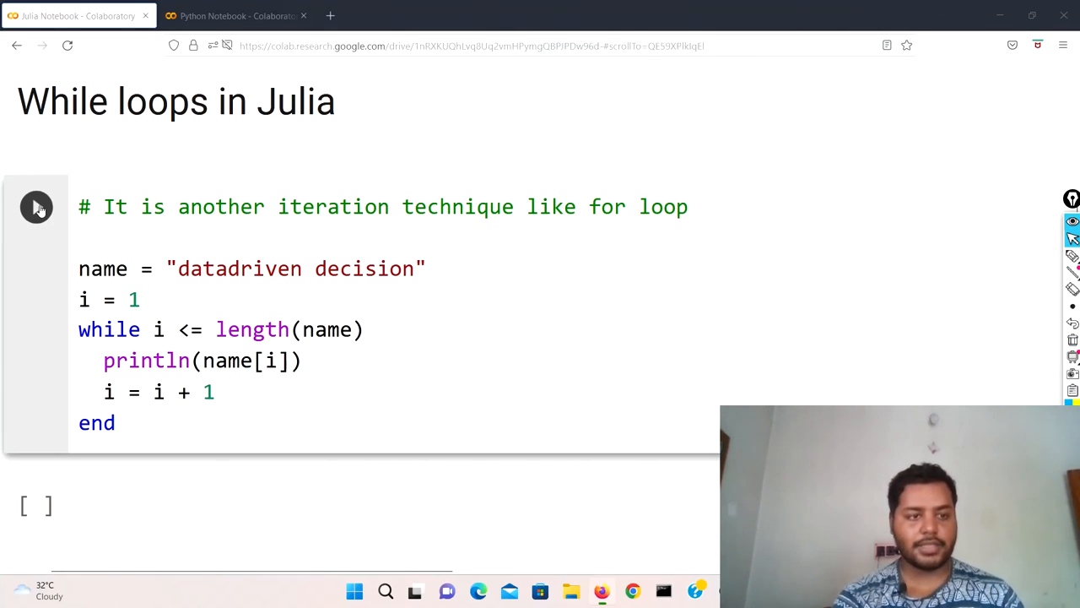
left_click(37, 207)
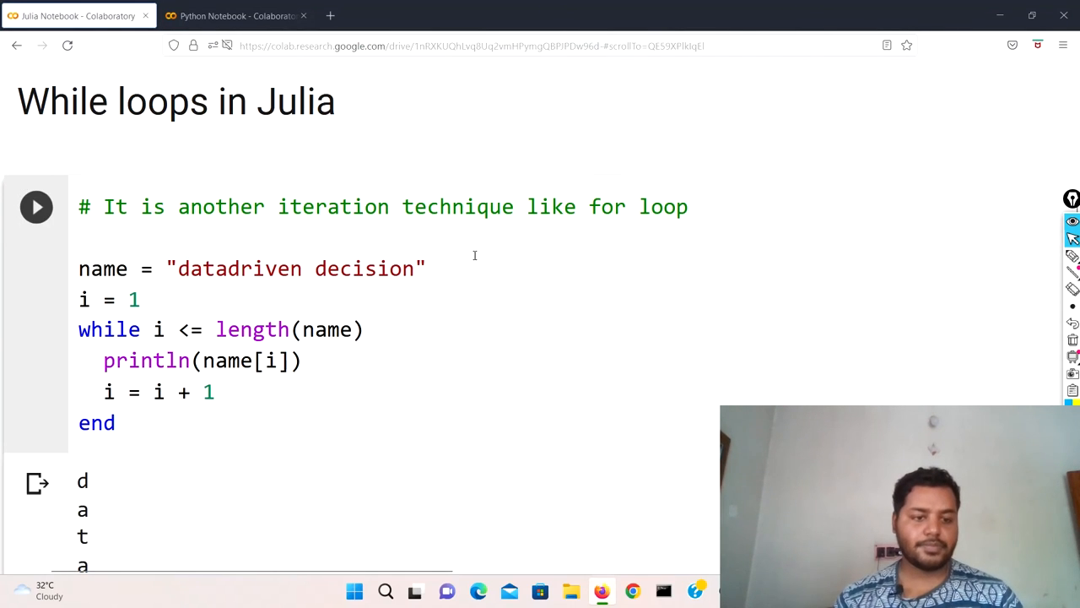
scroll("down", 3)
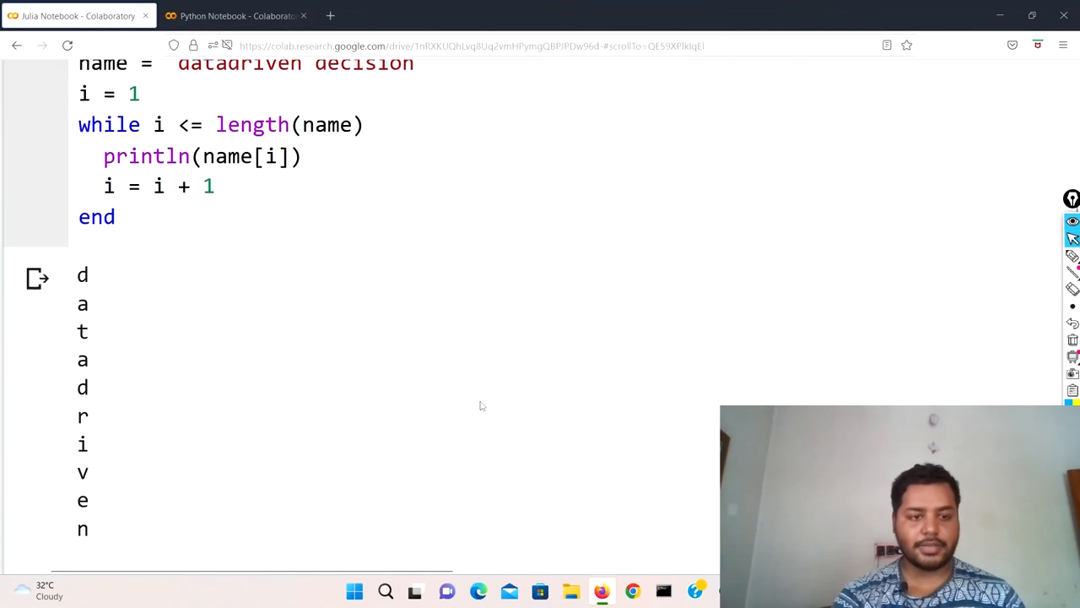
scroll("down", 3)
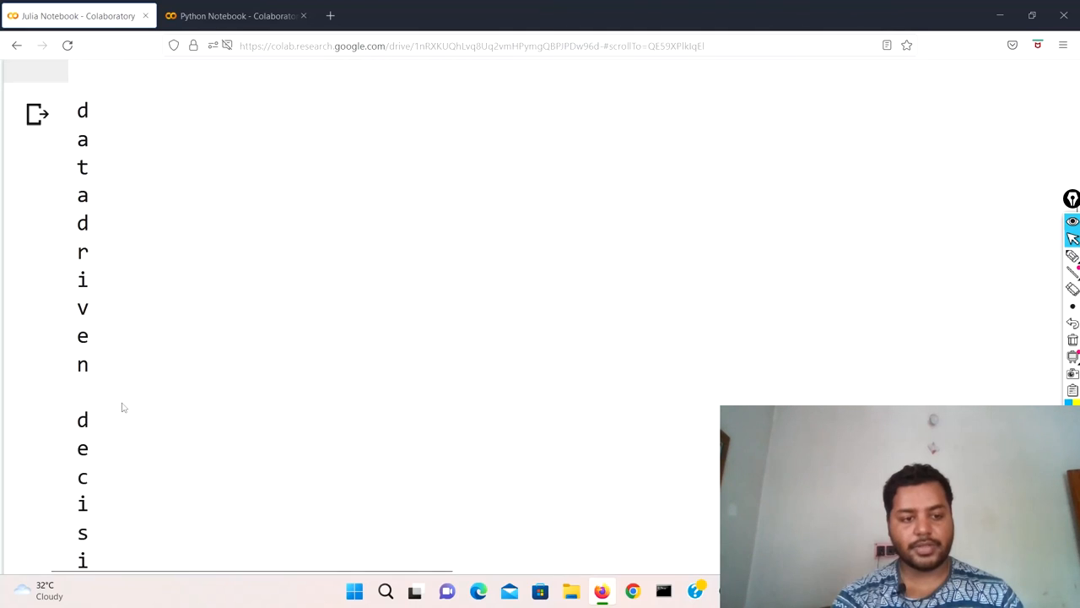
scroll("up", 3)
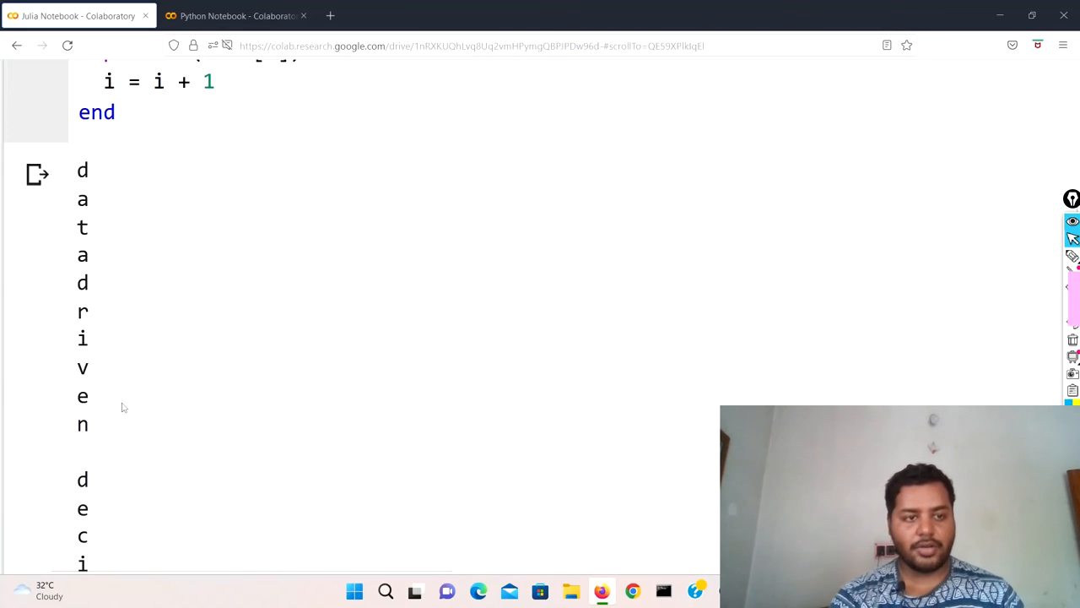
scroll("up", 3)
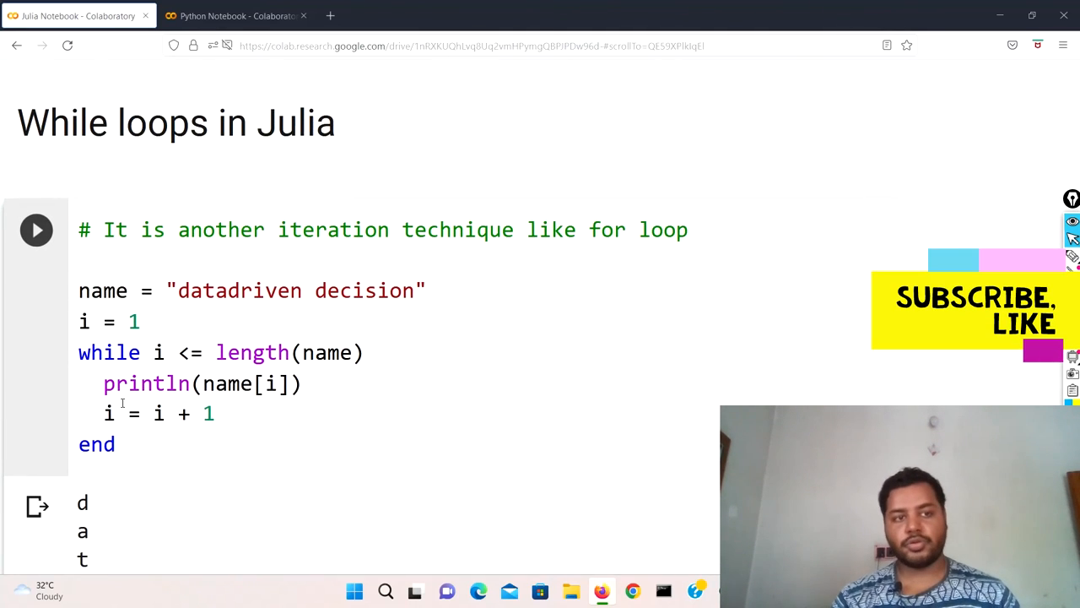